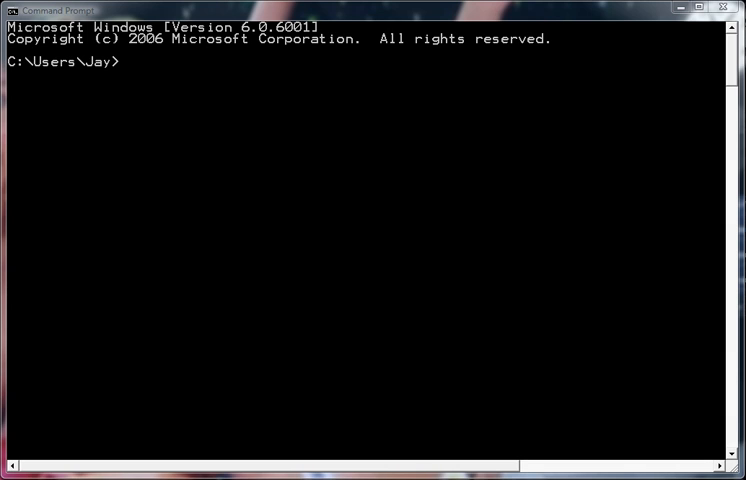
pyautogui.moveTo(312, 238)
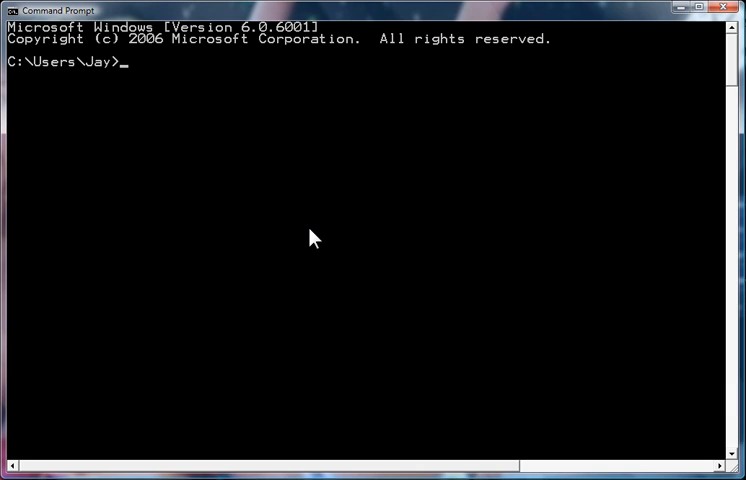
# Enter the sqlite folder and start sqlite3 on ii.db to reach the sqlite> prompt.
pyautogui.write('cd sqlite')
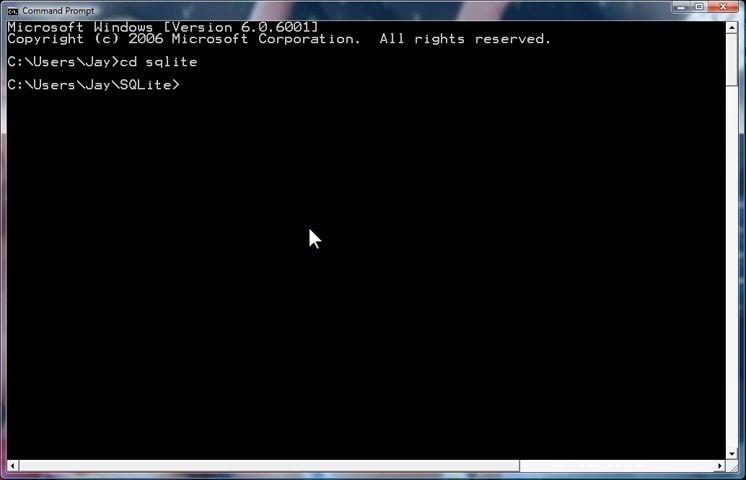
pyautogui.write('sqlite3')
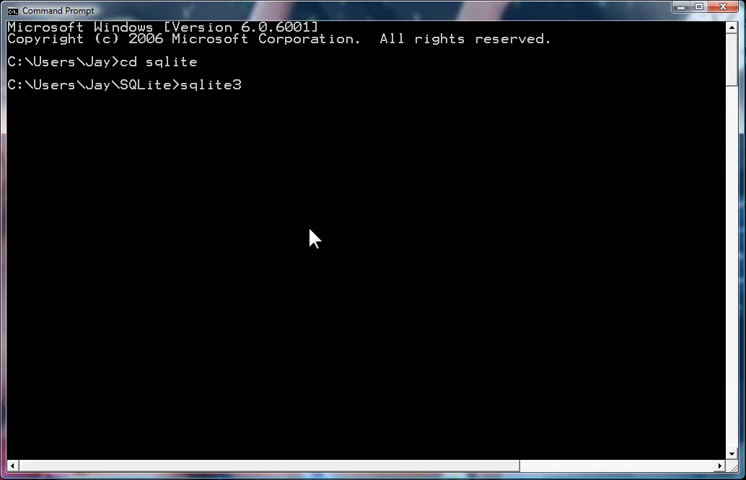
pyautogui.write('ii.db')
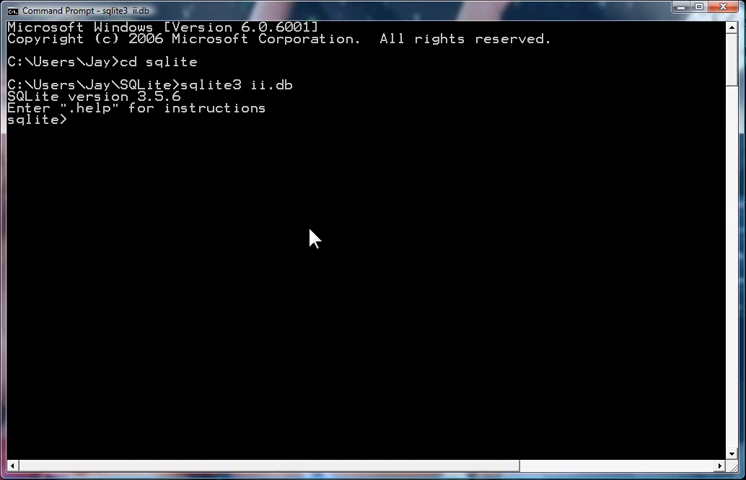
# Run .schema, then create table names with a single unique string column name.
pyautogui.write('.schema')
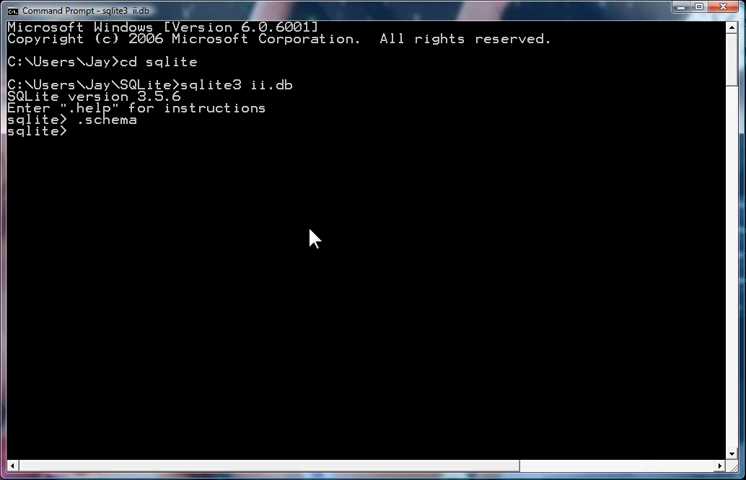
pyautogui.write('create ta')
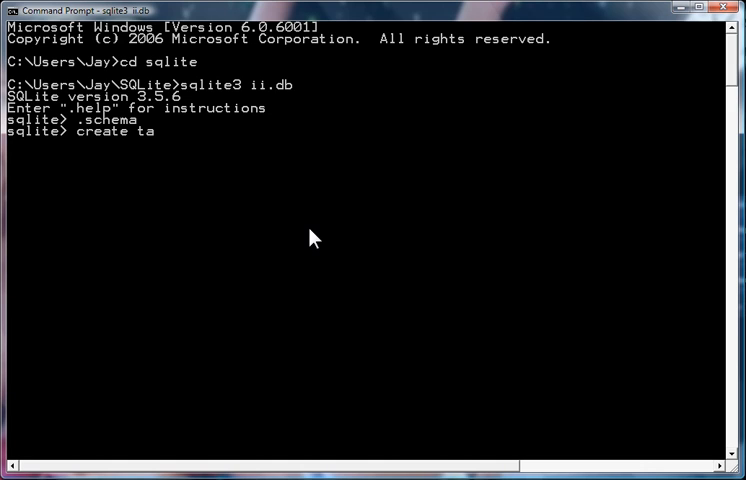
pyautogui.write('ble (')
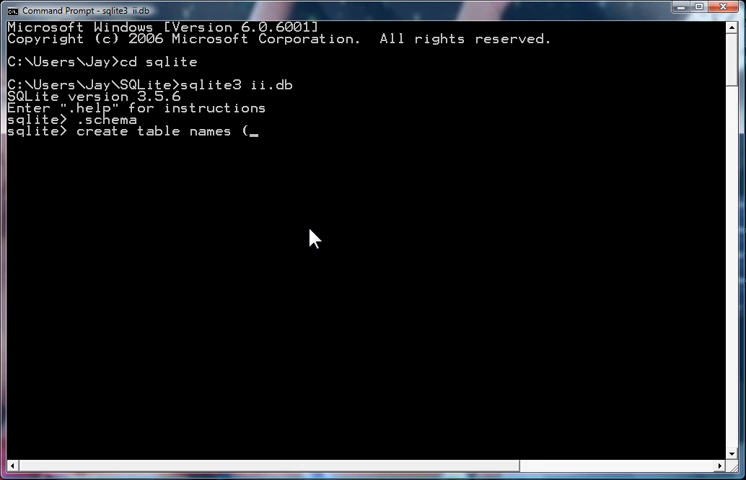
pyautogui.write('name s')
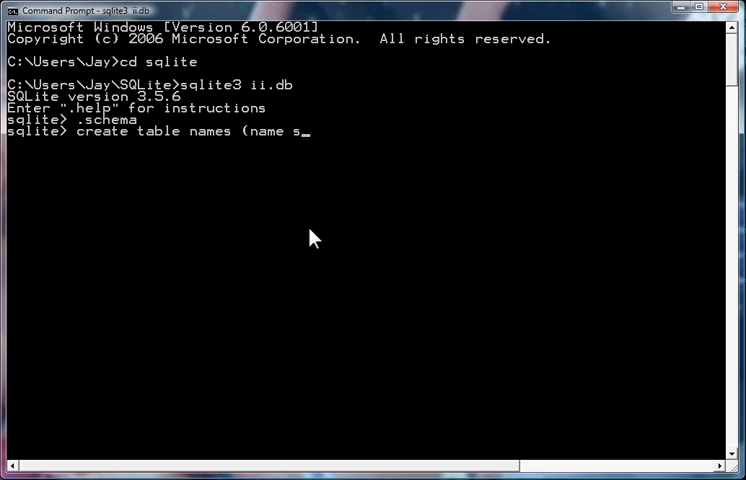
pyautogui.write('tring unique);')
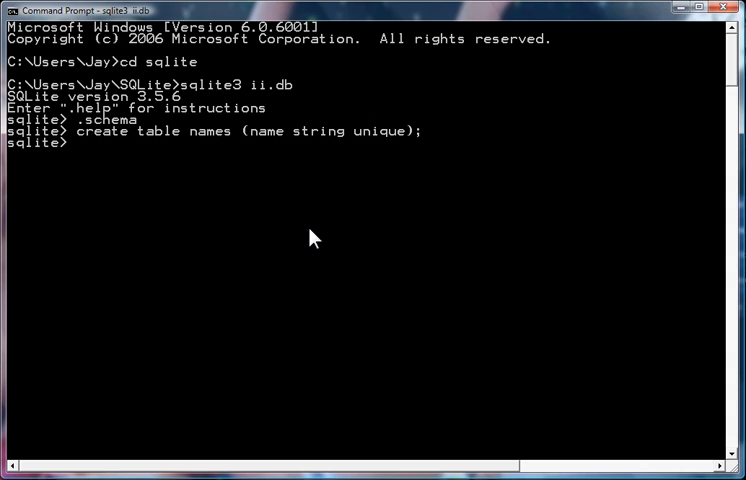
# Insert 'Jay' into names, then repeat the insert to see the not-unique rejection.
pyautogui.write('insert into')
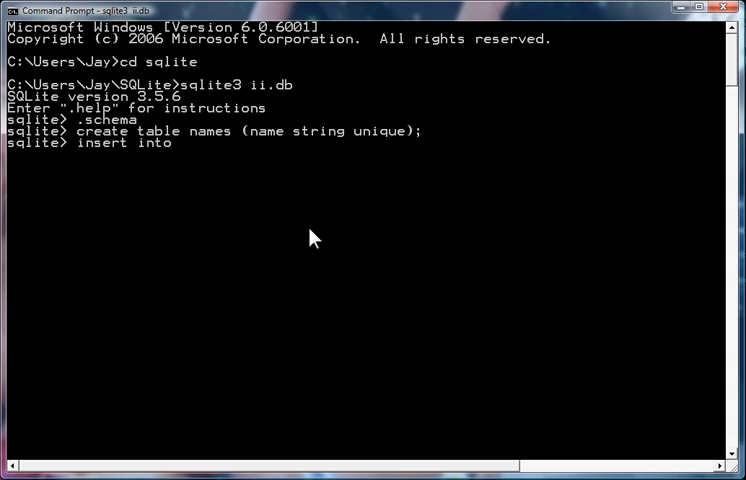
pyautogui.write('name values ("')
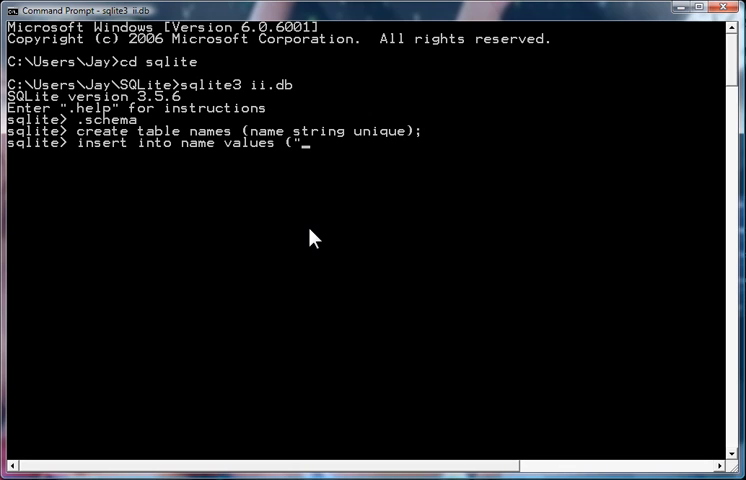
pyautogui.write('Jay");')
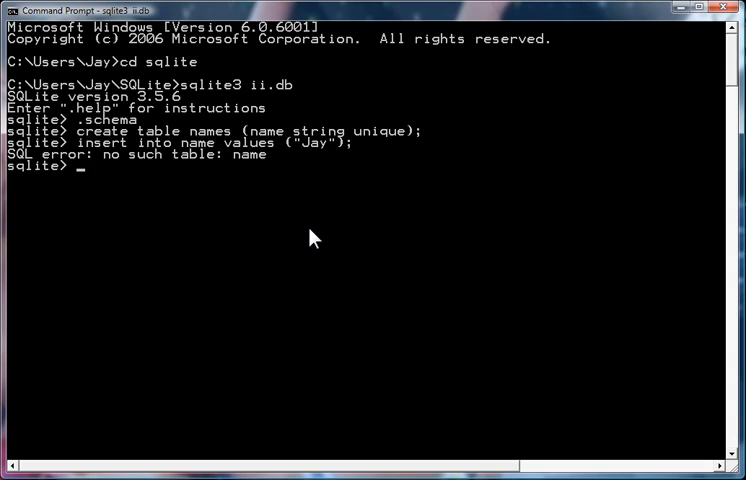
pyautogui.write('insert into name values ("Jay");')
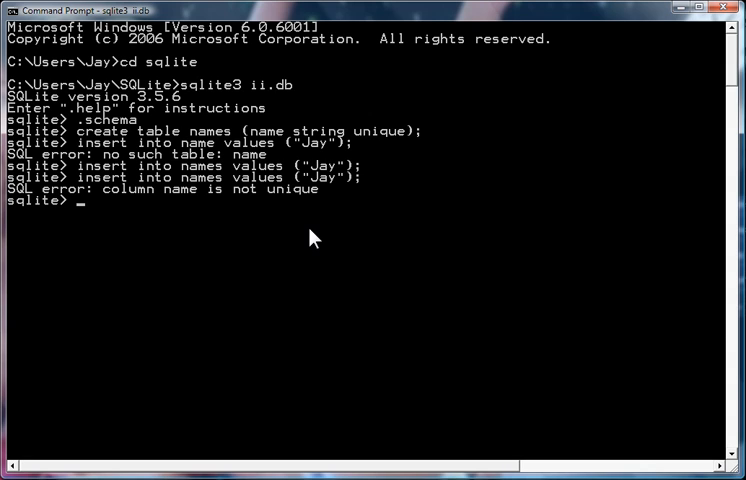
# Insert 'Kay', 'Ray' and 'May' rows by editing the recalled insert statement.
pyautogui.write('insert into names values ("Jay");')
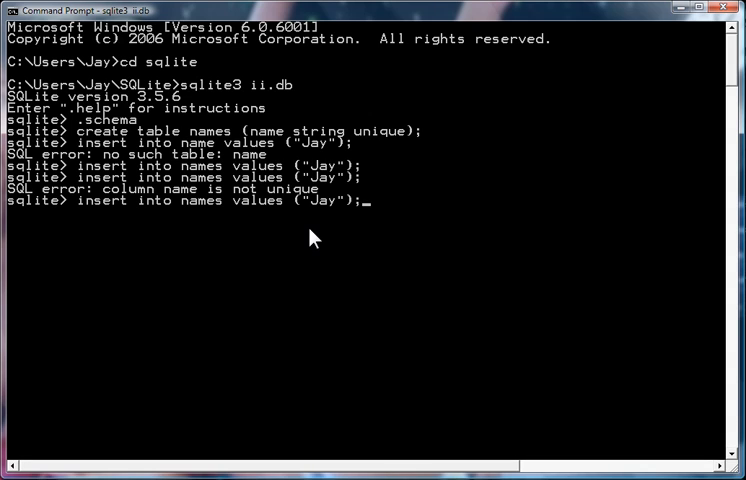
pyautogui.press('Backspace')
pyautogui.write('K')
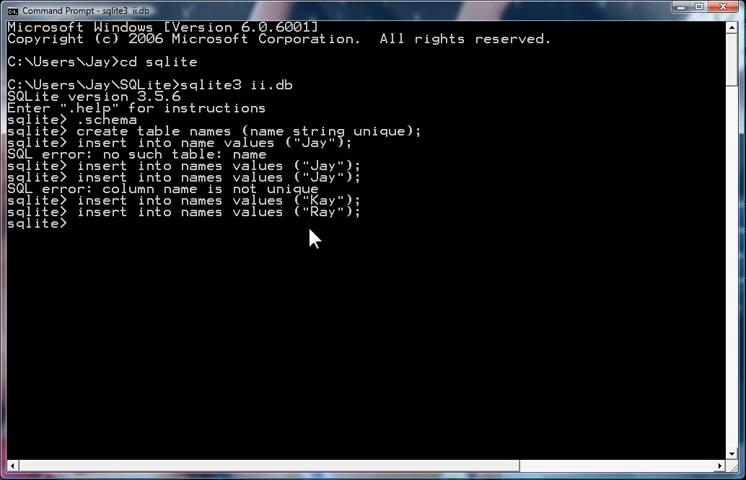
pyautogui.write('insert into names values ("Ray");')
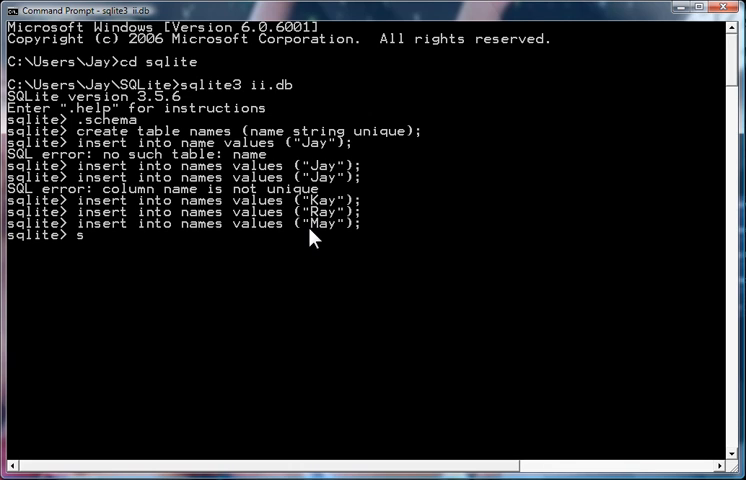
# Run select * from names; listing Jay, Kay, Ray and May once each.
pyautogui.write('elect *')
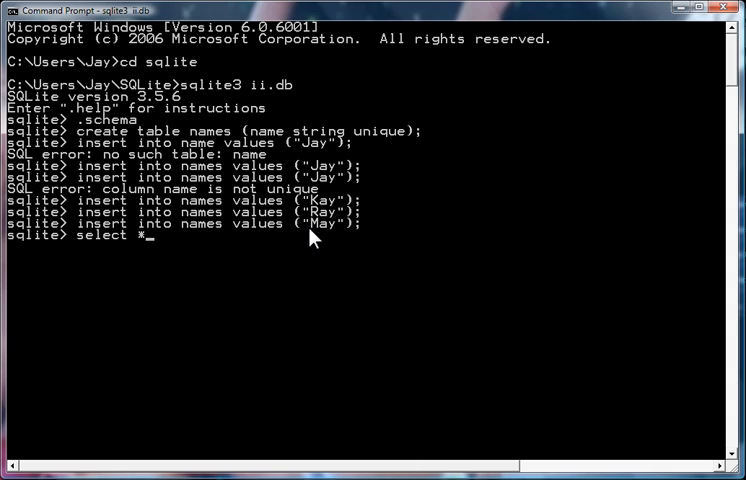
pyautogui.write('(')
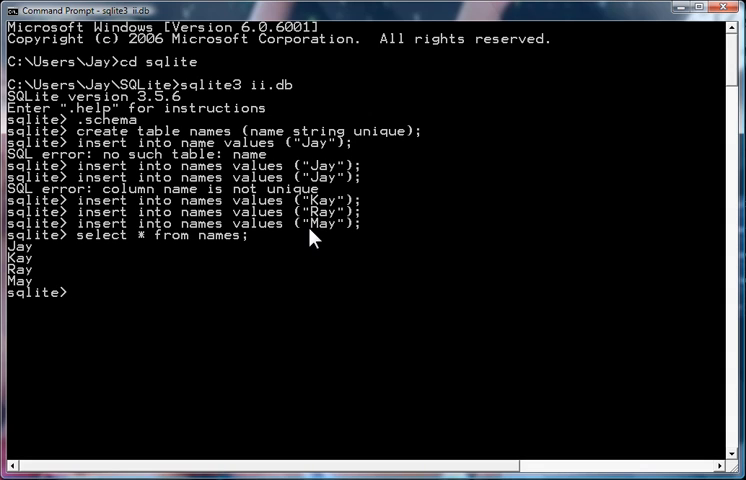
pyautogui.moveTo(296, 266)
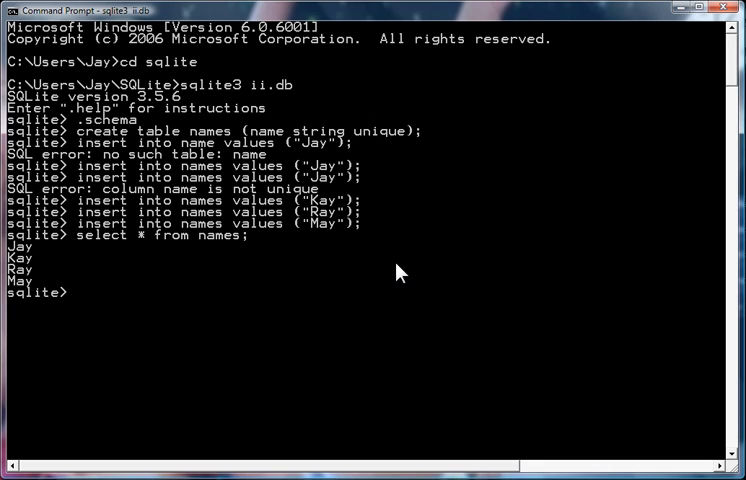
# Re-insert 'May' to see the error, then insert or ignore 'May' and re-list the four names.
pyautogui.write('insert into names values ("May");')
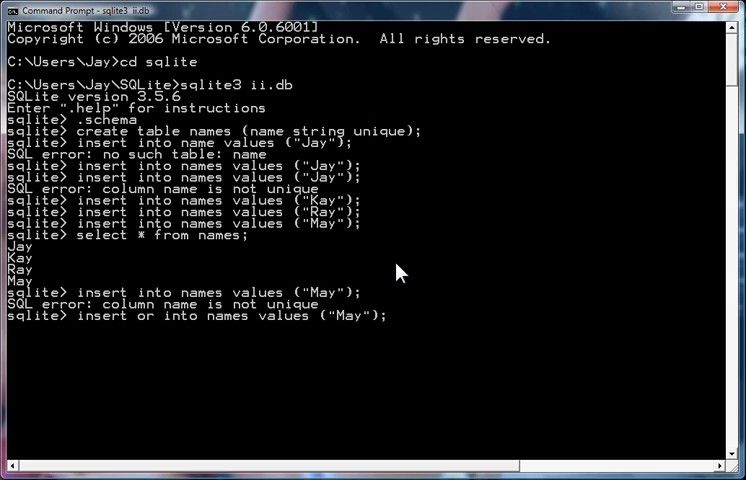
pyautogui.write('ignore_')
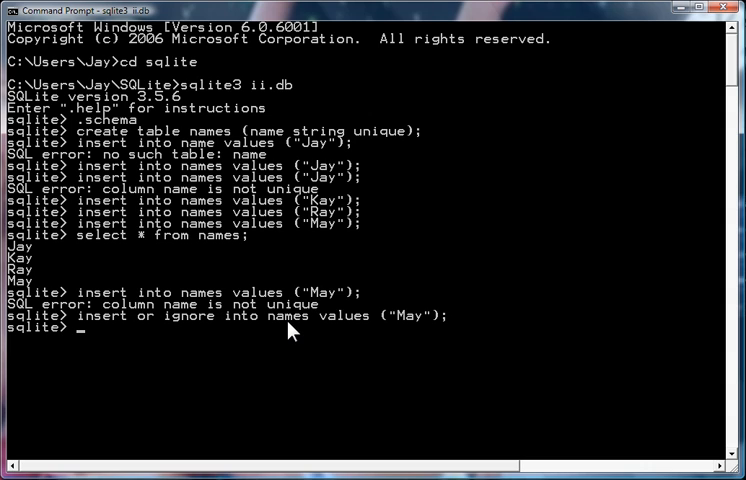
pyautogui.write('insert into names values ("May");')
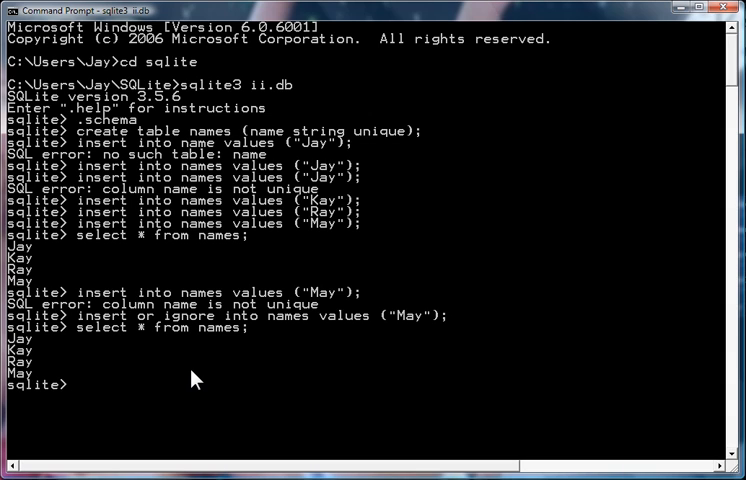
pyautogui.moveTo(210, 368)
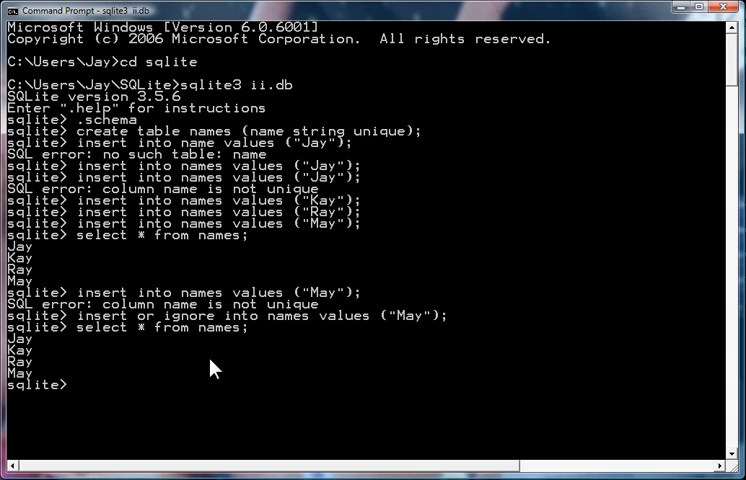
# Insert or ignore 'Shay' twice and list names to show Shay appears only once.
pyautogui.write('select * from names;')
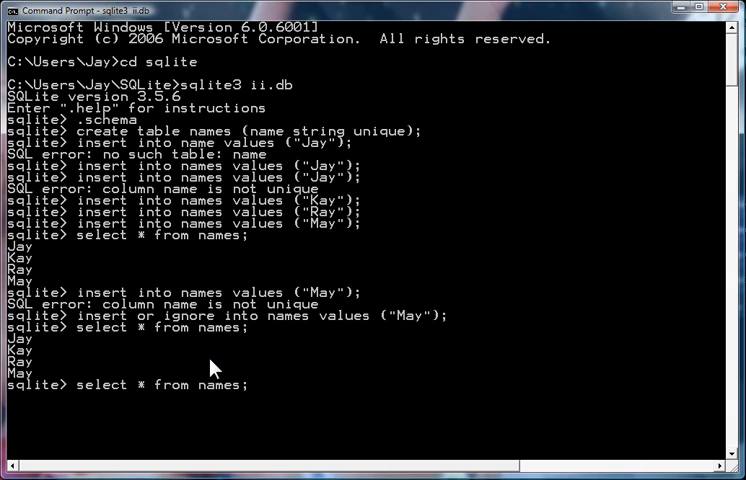
pyautogui.write('insert into names values ("May");')
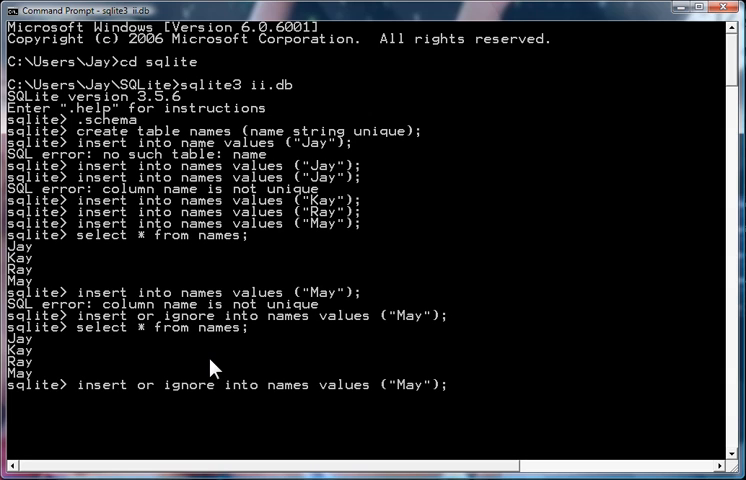
pyautogui.write('"')
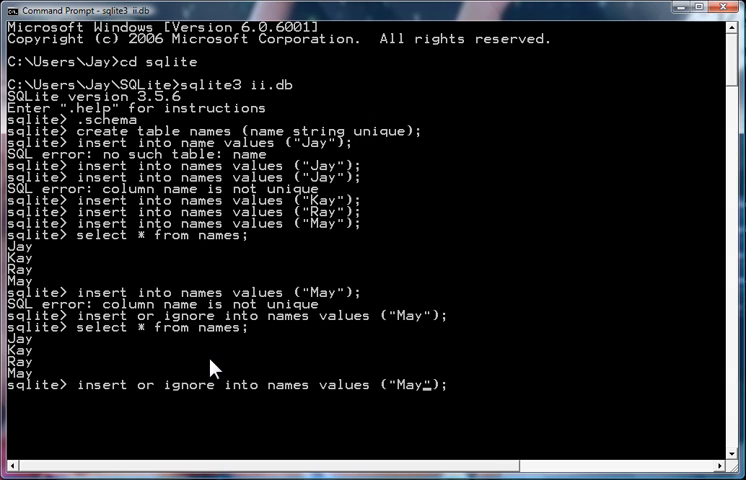
pyautogui.press('Backspace')
pyautogui.write('Sh')
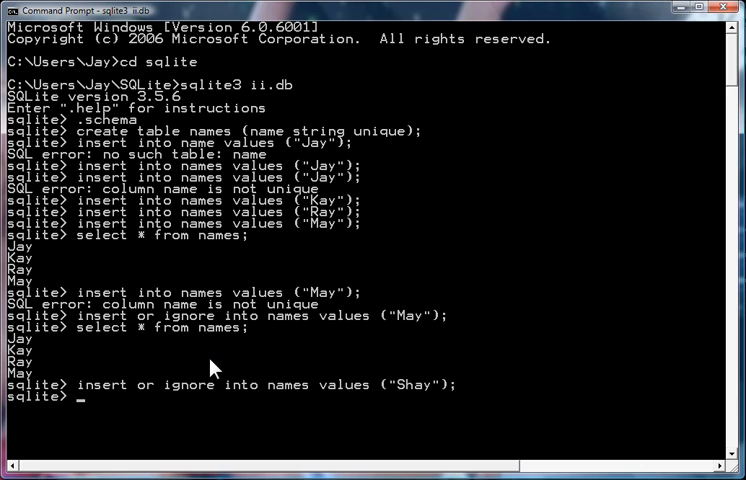
pyautogui.write('select * from names;')
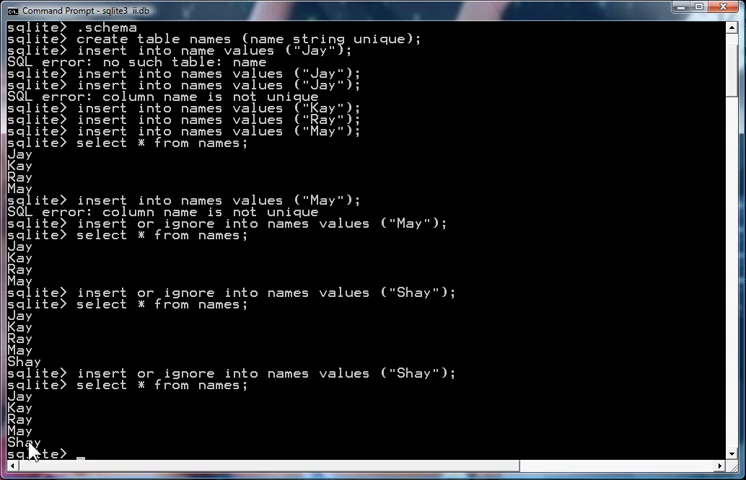
pyautogui.moveTo(40, 450)
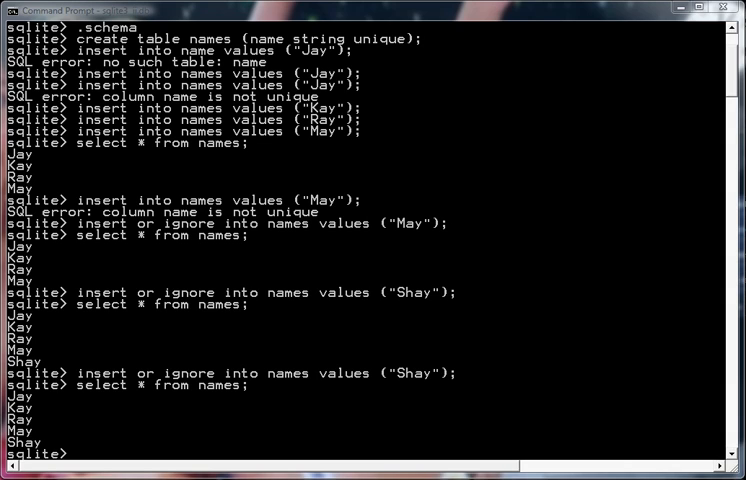
pyautogui.moveTo(352, 362)
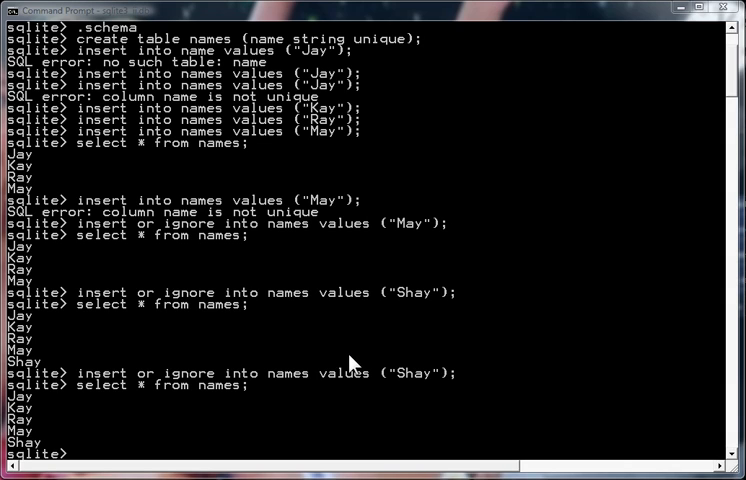